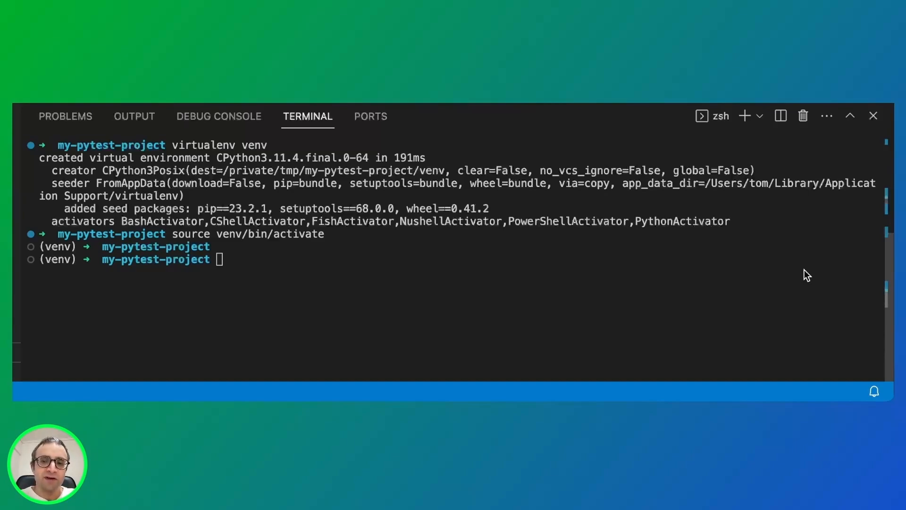
{"action": "mouse_move", "coordinate": [805, 270]}
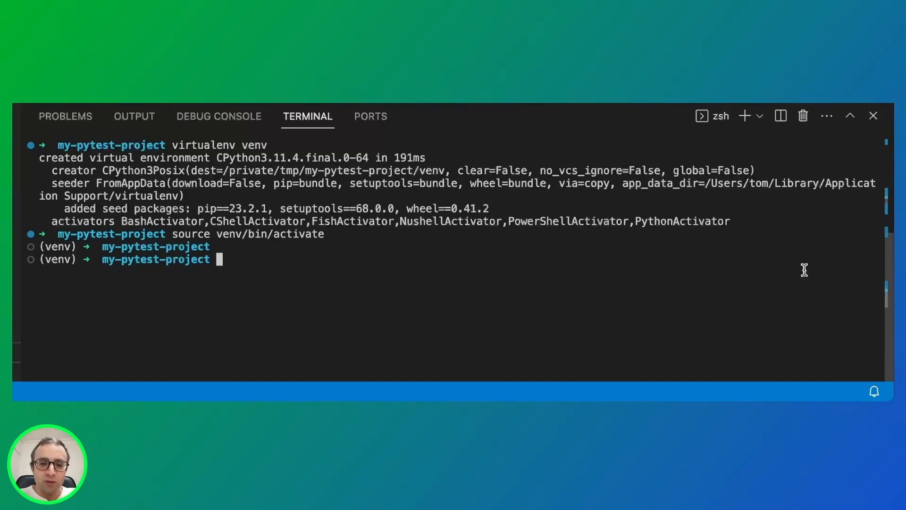
Install pytest into the activated virtual environment with 'pip install pytest'.
{"action": "type", "text": "pip install pytest"}
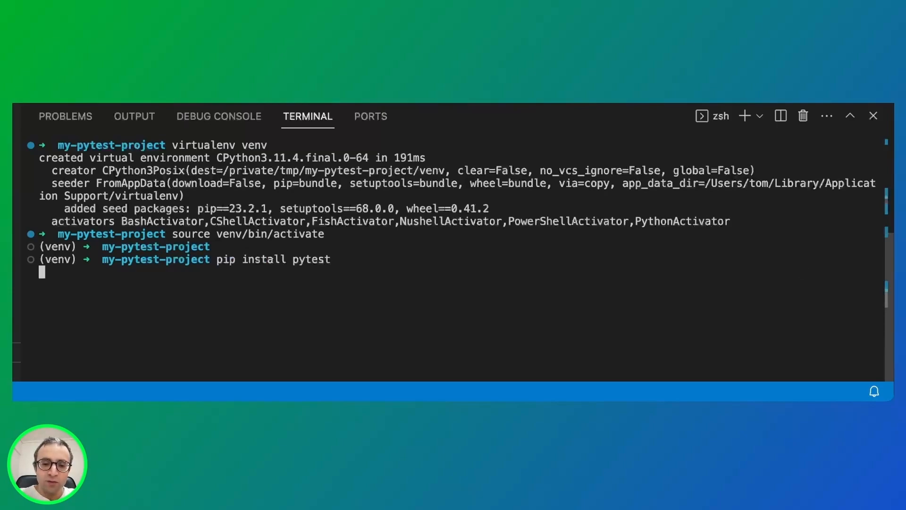
{"action": "key", "text": "Return"}
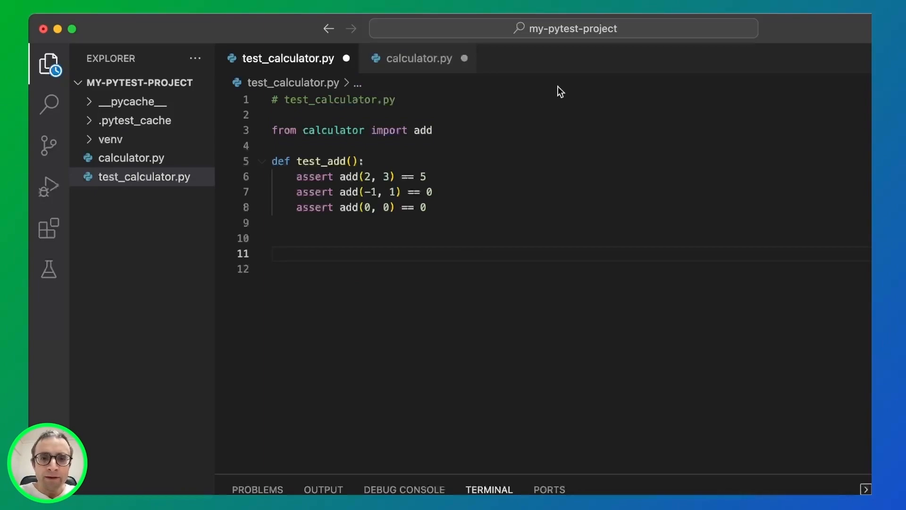
Add 'import pytest' to test_calculator.py ahead of the test_add test.
{"action": "left_click", "coordinate": [412, 58]}
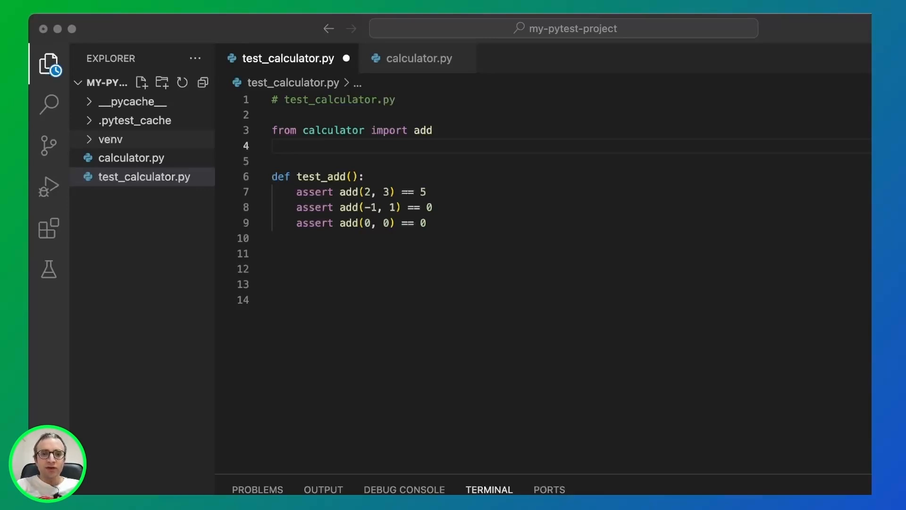
{"action": "type", "text": "import pytest"}
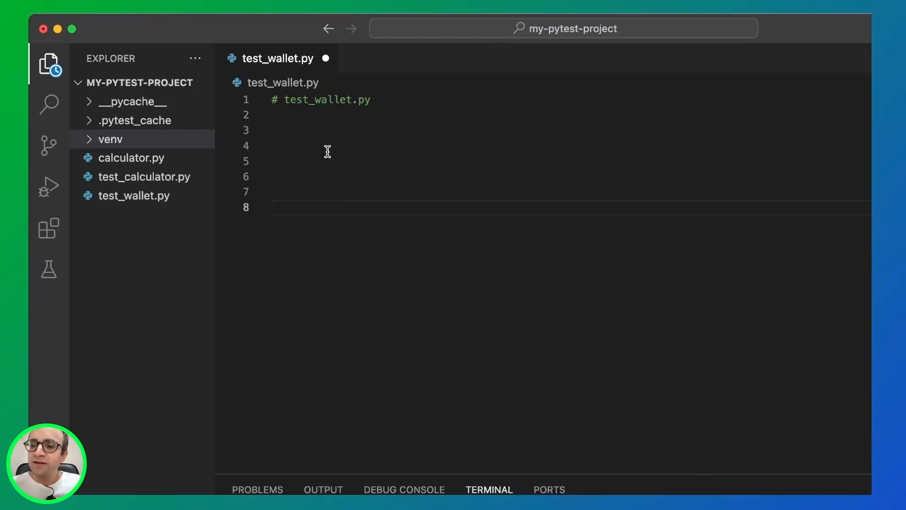
Import Wallet, write test_setting_initial_amount and the other wallet tests, and run the suite.
{"action": "left_click", "coordinate": [273, 207]}
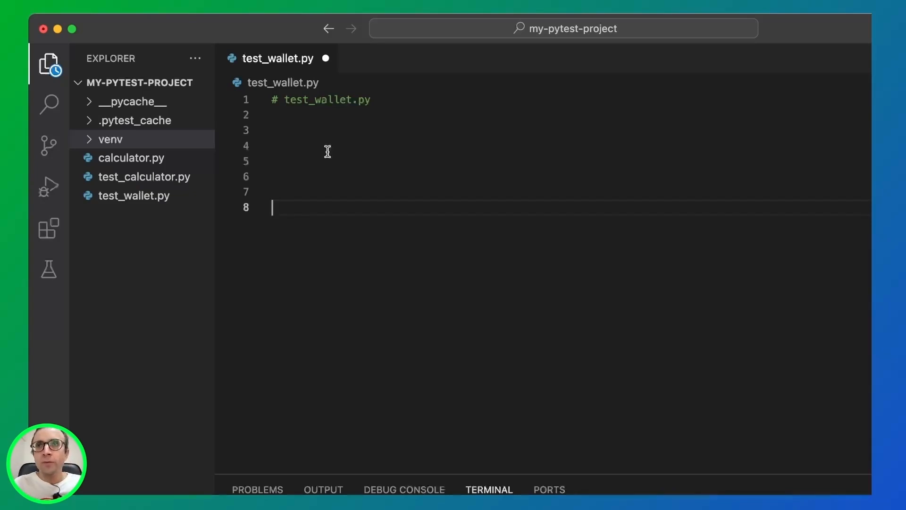
{"action": "type", "text": "from wallet import Wallet"}
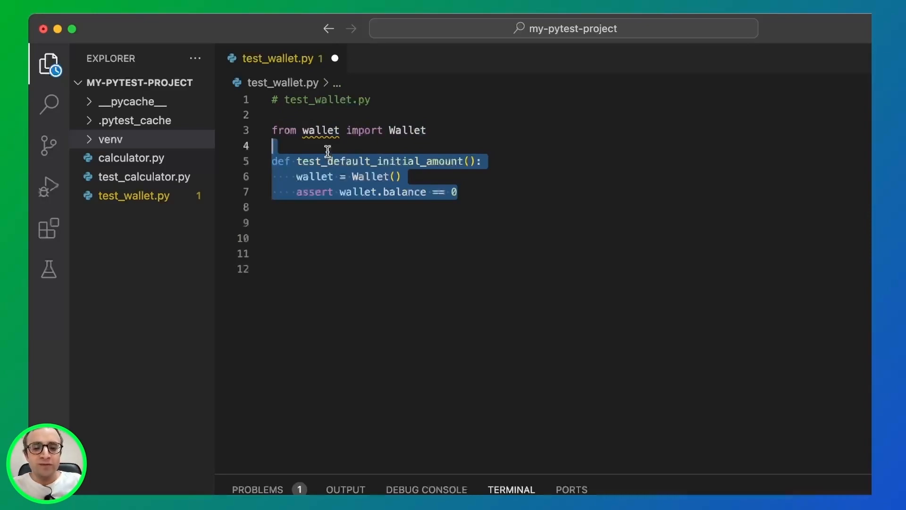
{"action": "type", "text": "def test_setting_initial_amount():"}
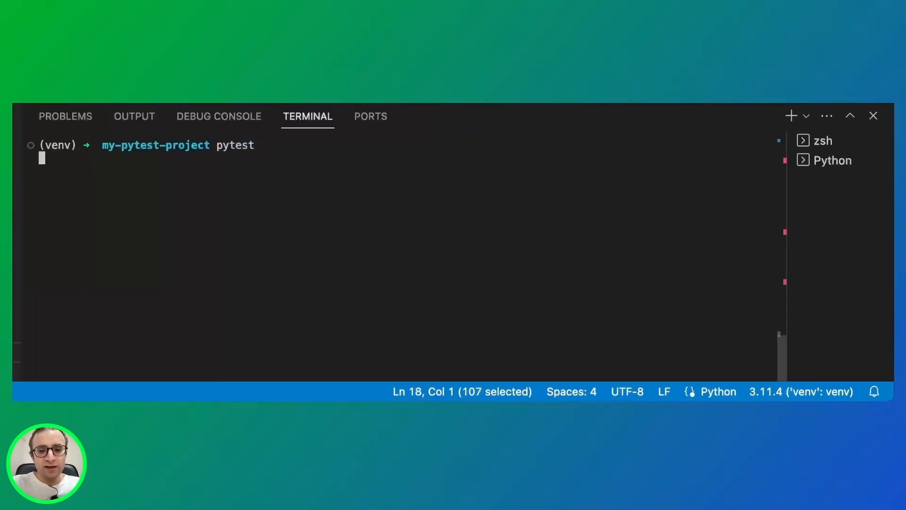
{"action": "key", "text": "Return"}
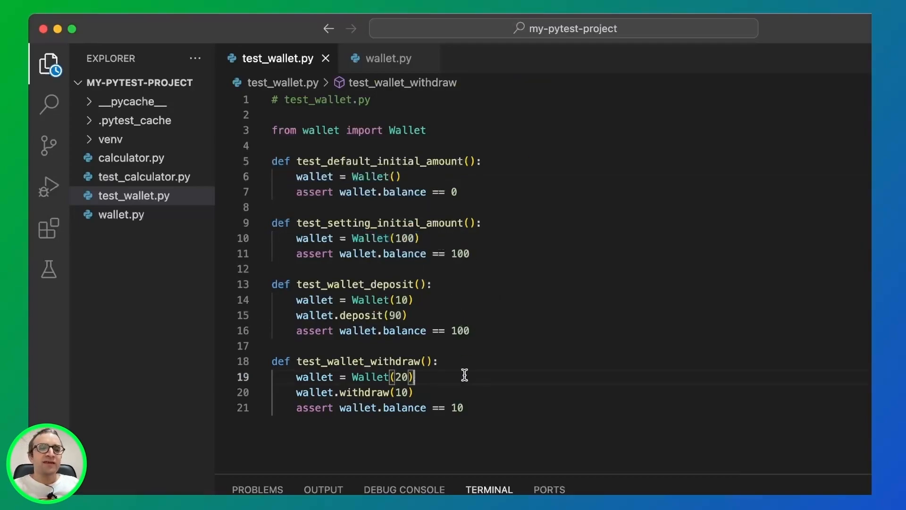
{"action": "type", "text": "import pytest"}
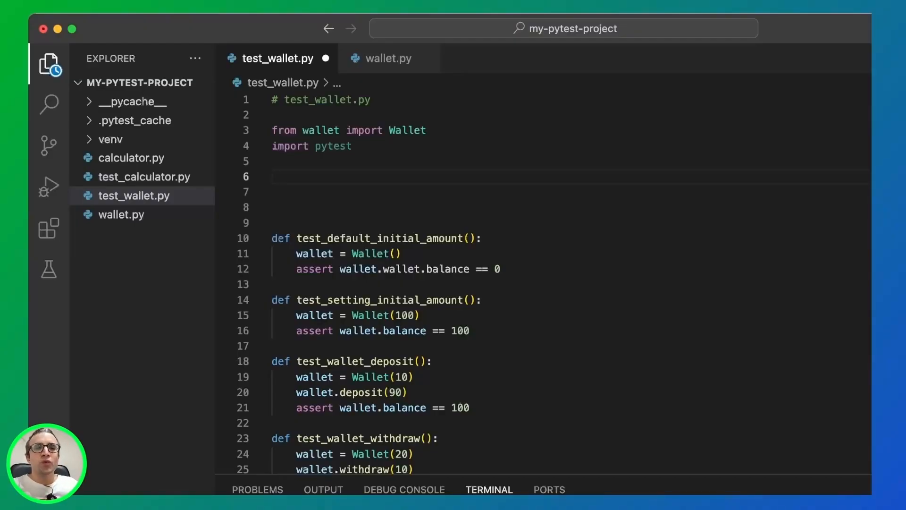
{"action": "left_click", "coordinate": [274, 177]}
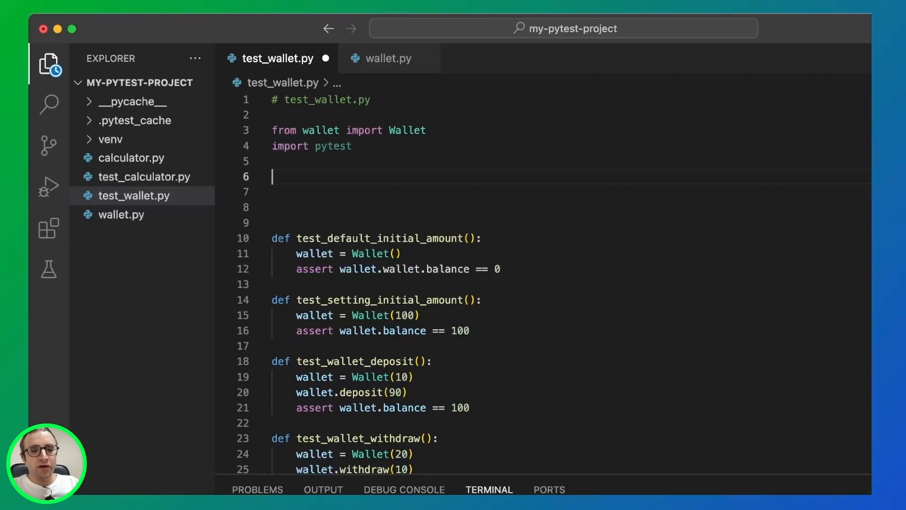
{"action": "type", "text": "@pytest.fixture"}
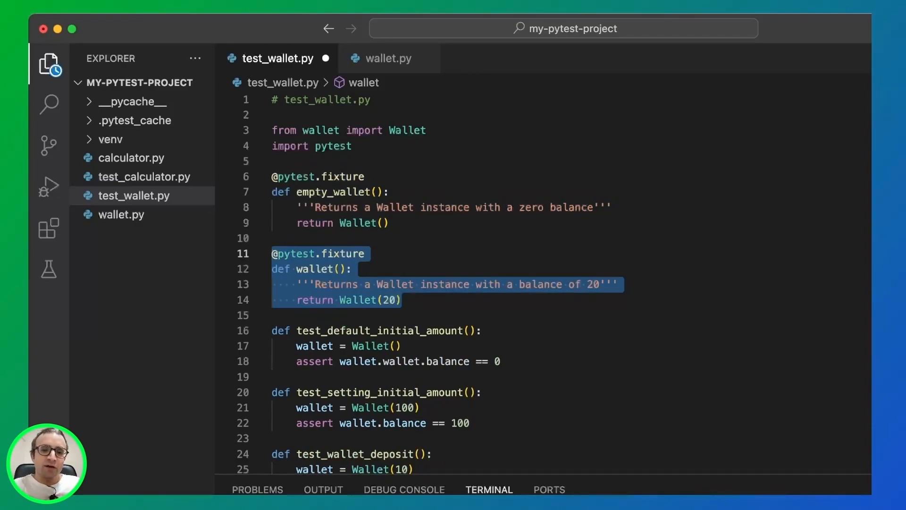
{"action": "type", "text": "empty_wallet"}
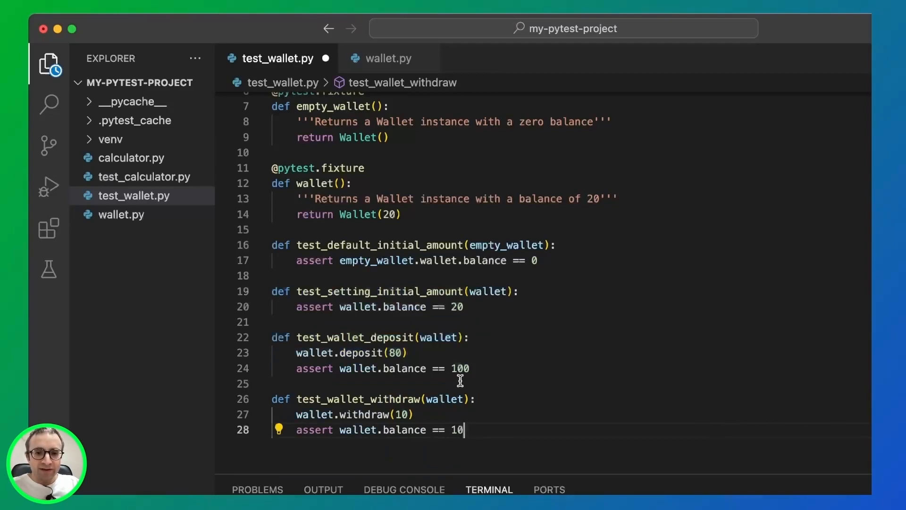
{"action": "mouse_move", "coordinate": [491, 292]}
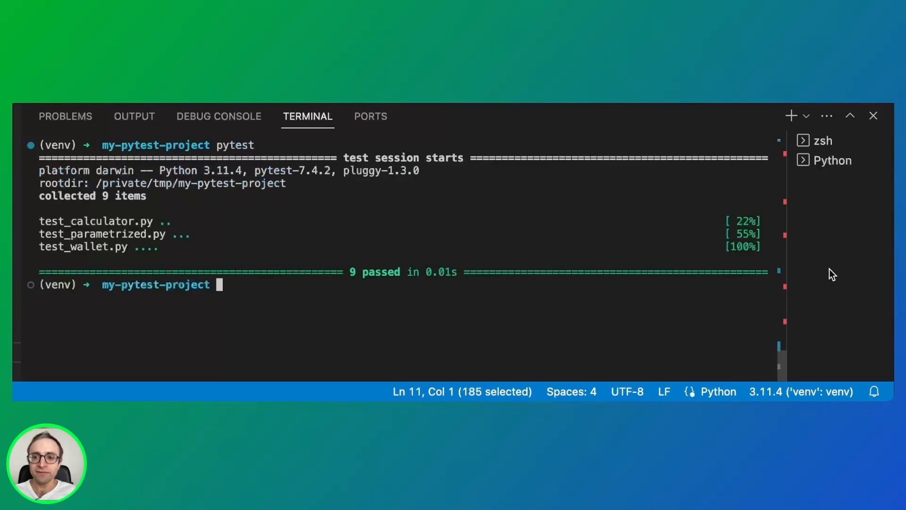
Reopen test_parametrized.py from the Explorer after the nine tests pass.
{"action": "double_click", "coordinate": [103, 234]}
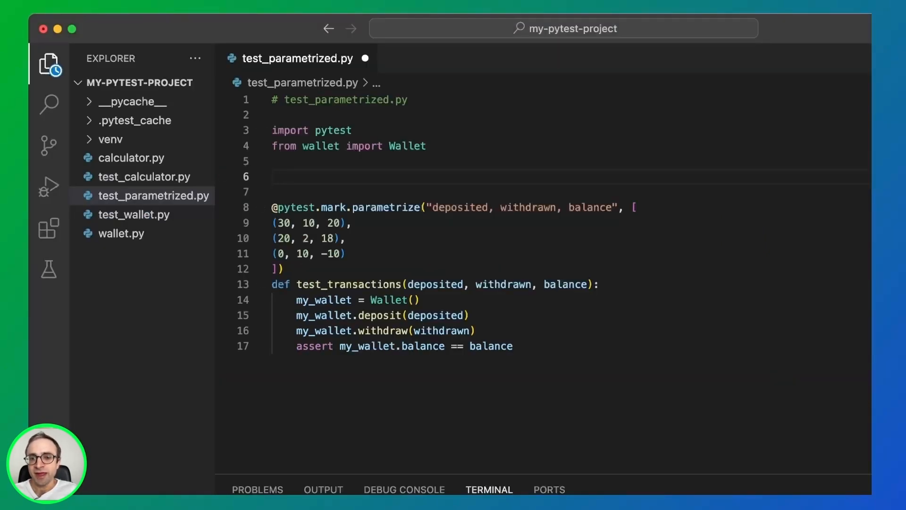
Add the empty_wallet fixture below the imports and pass it into test_transactions.
{"action": "left_click", "coordinate": [273, 176]}
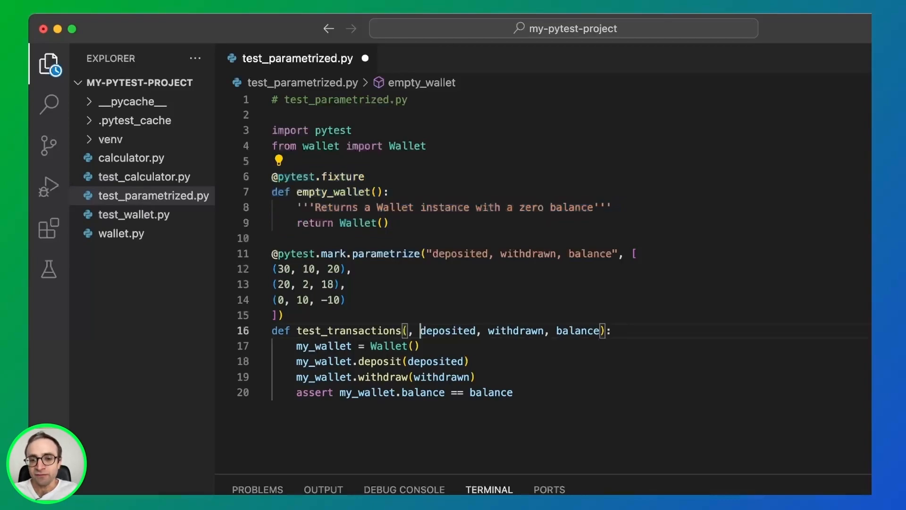
{"action": "type", "text": "empty_wallet"}
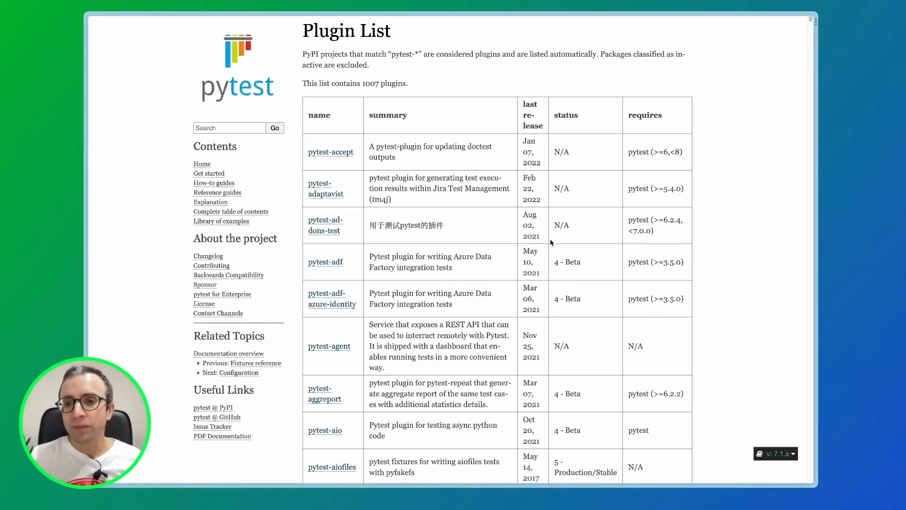
Scroll the pytest Plugin List from the first entries down through the pytest-b plugins.
{"action": "scroll", "scroll_direction": "down", "scroll_amount": 3}
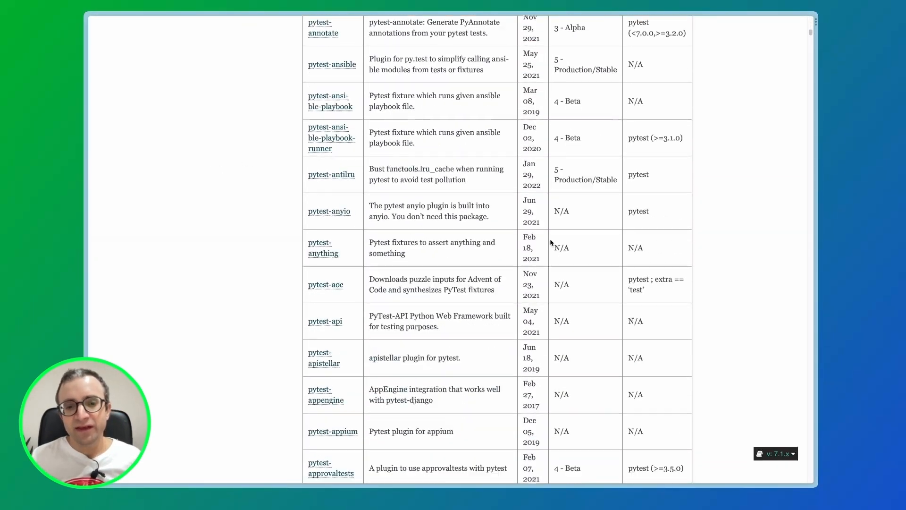
{"action": "scroll", "scroll_direction": "down", "scroll_amount": 3}
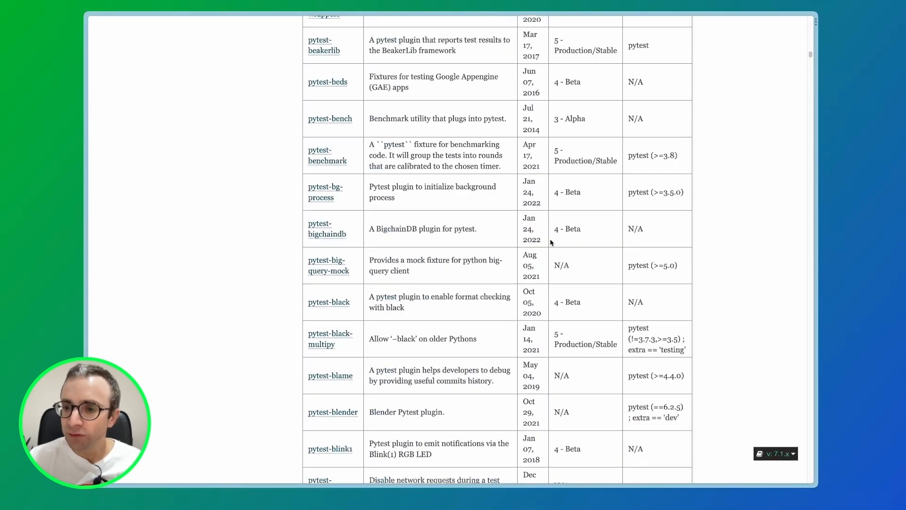
{"action": "scroll", "scroll_direction": "down", "scroll_amount": 3}
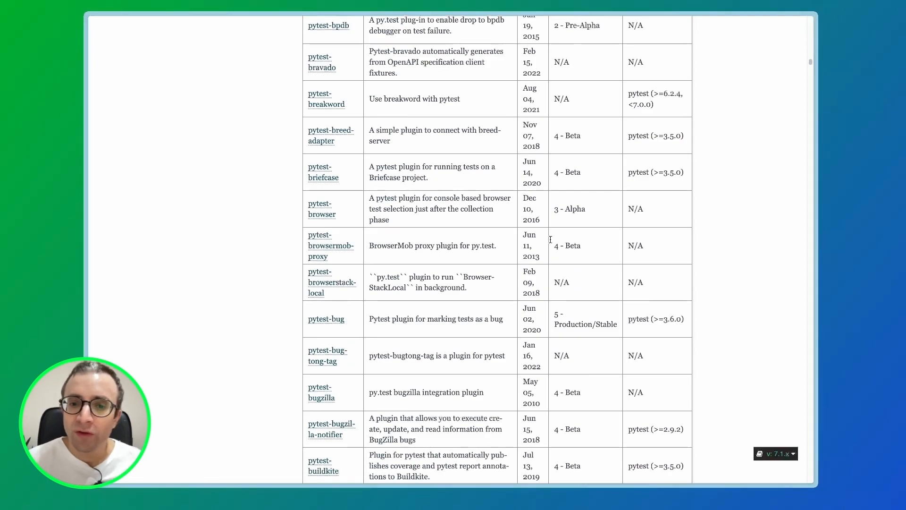